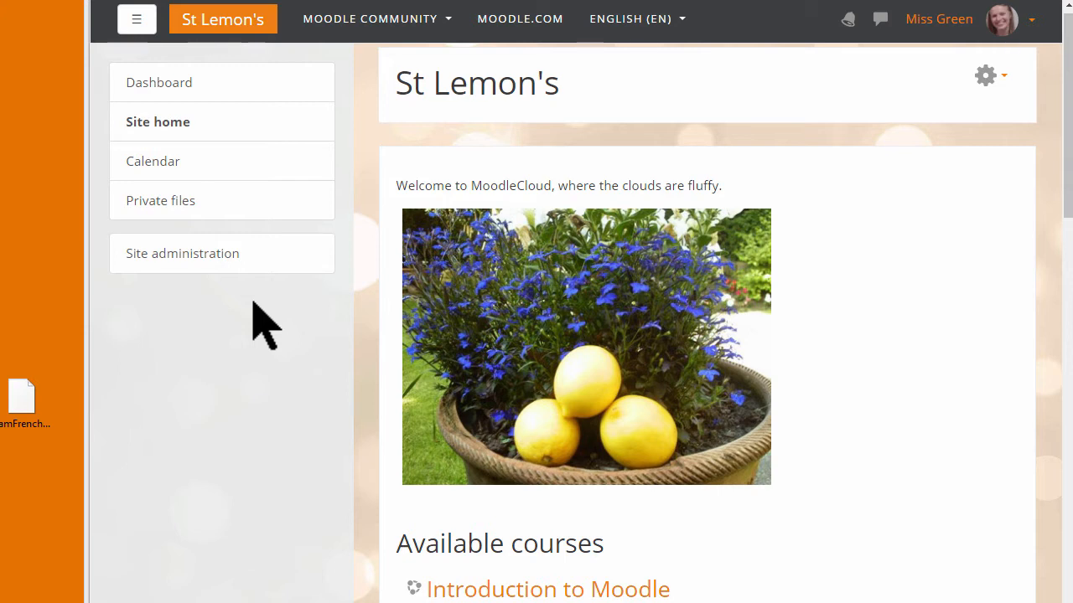
{"action": "mouse_move", "coordinate": [238, 284]}
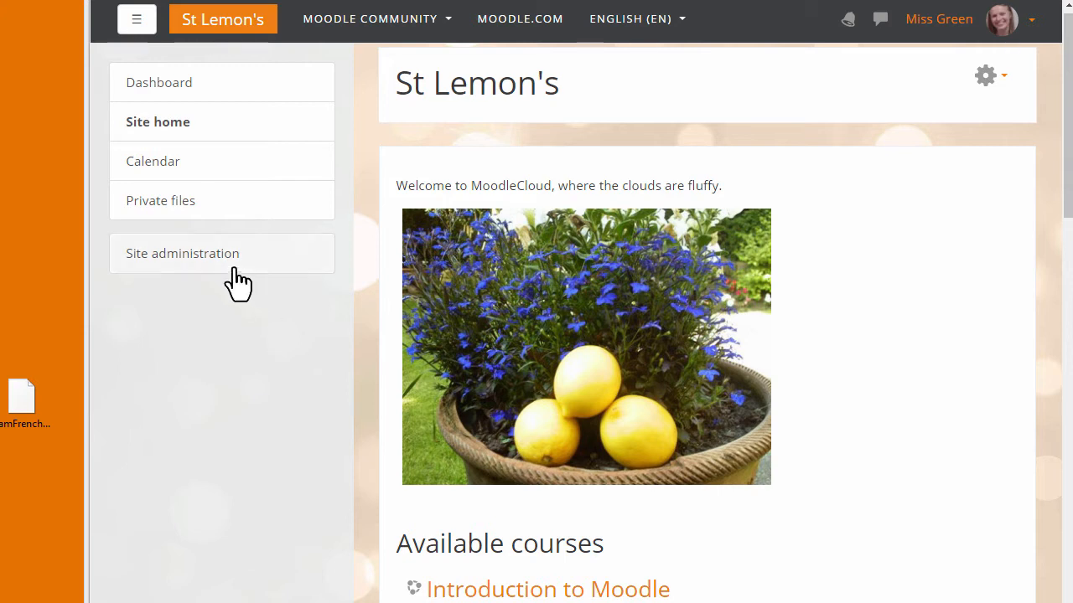
Reach the Restore course page through Site administration's Courses section
{"action": "left_click", "coordinate": [181, 253]}
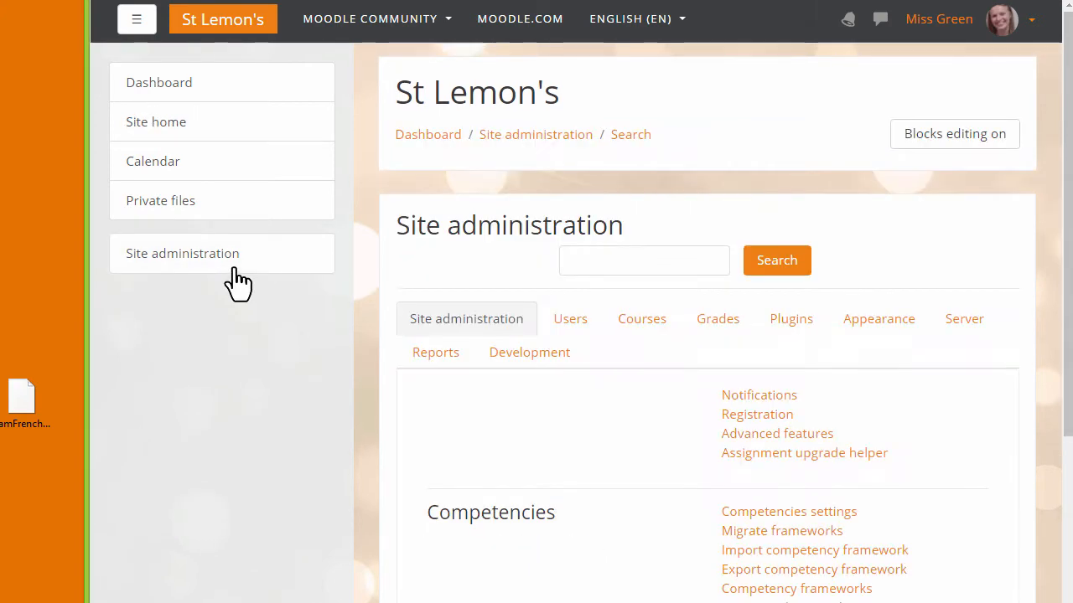
{"action": "mouse_move", "coordinate": [640, 318]}
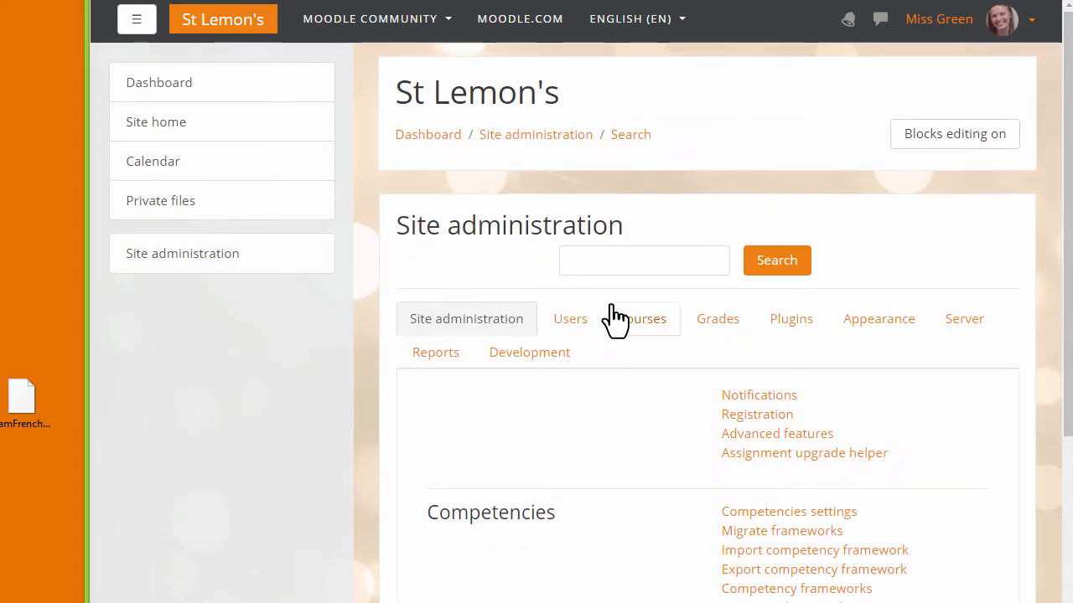
{"action": "left_click", "coordinate": [640, 318]}
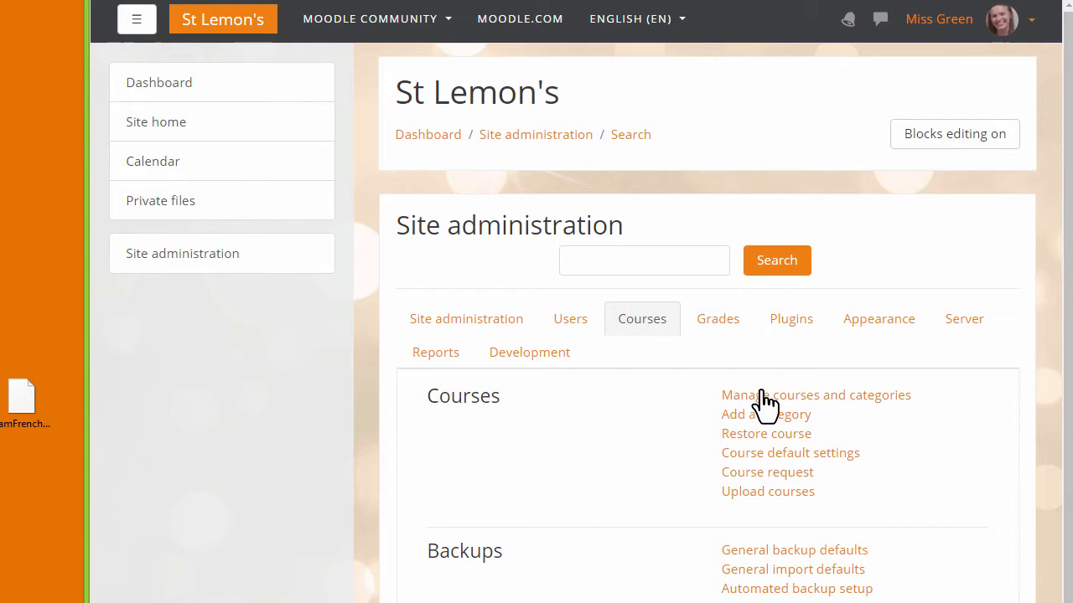
{"action": "mouse_move", "coordinate": [765, 432]}
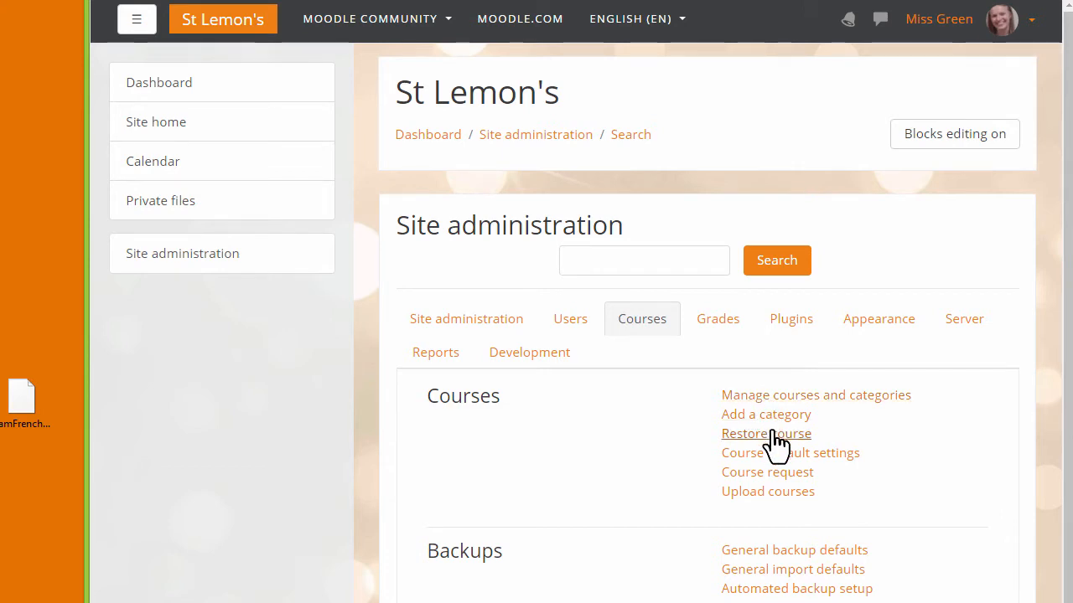
{"action": "left_click", "coordinate": [764, 433]}
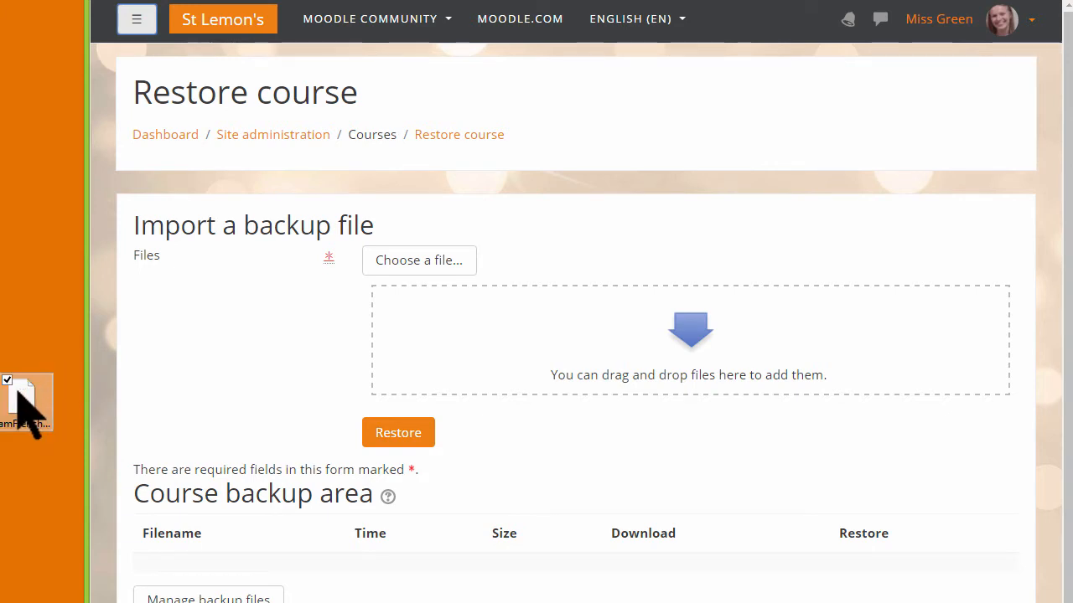
Attach the backup file SamFrenchCourse1334-nu.mbz to the restore form from the desktop
{"action": "left_click_drag", "start_coordinate": [27, 402], "coordinate": [459, 343]}
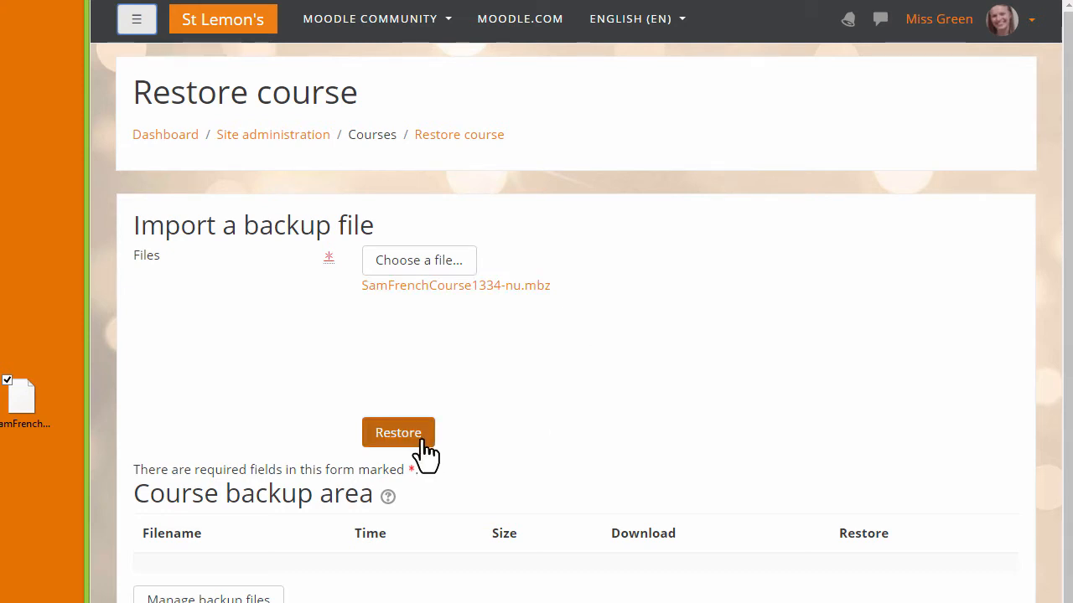
Upload the backup, review its details and continue to the destination step
{"action": "left_click", "coordinate": [398, 433]}
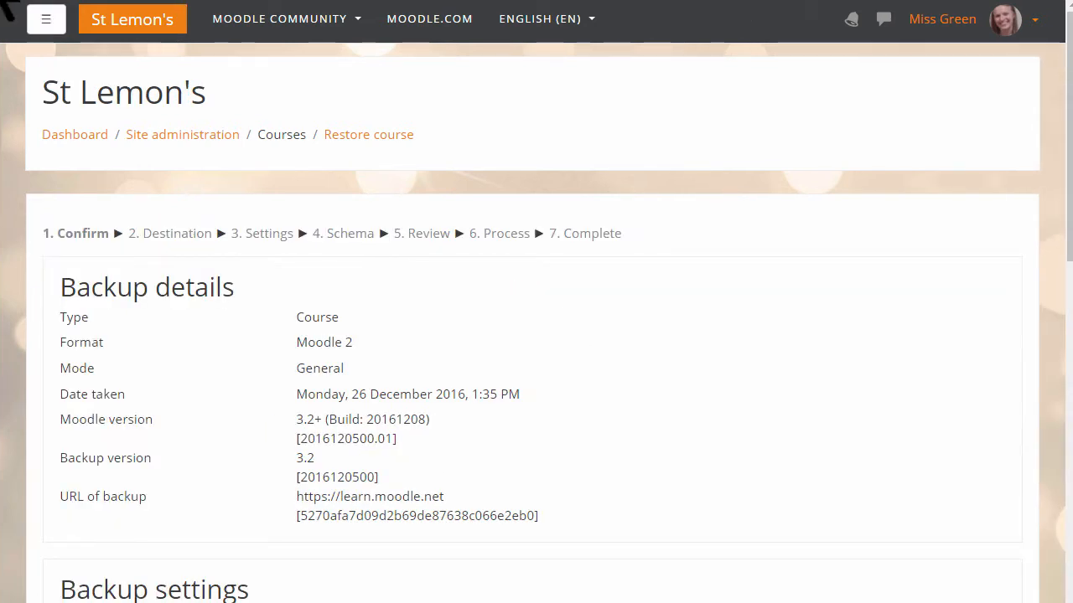
{"action": "scroll", "scroll_direction": "down", "scroll_amount": 3}
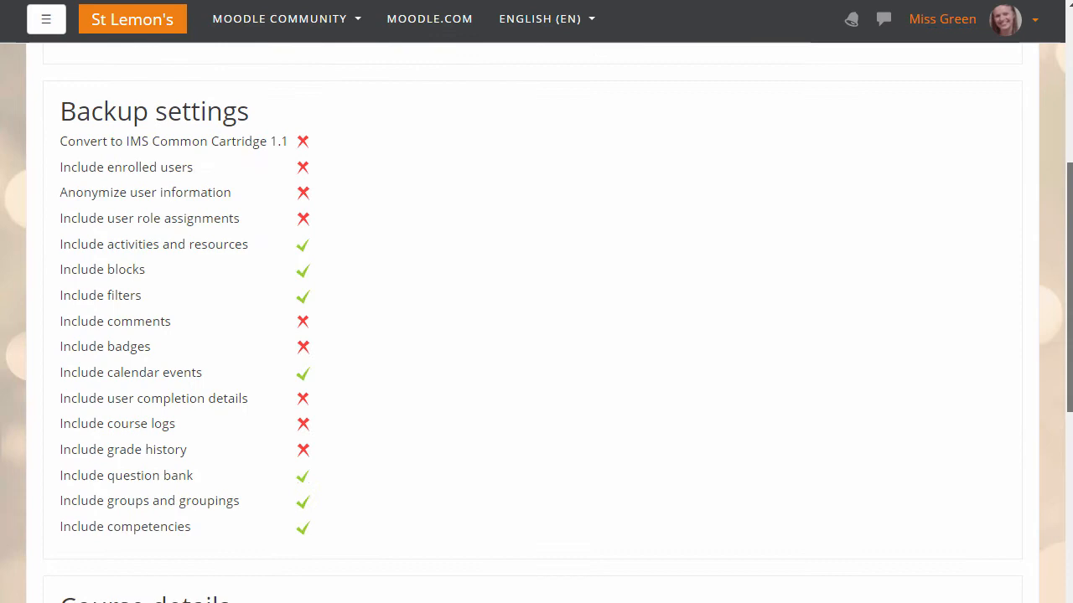
{"action": "scroll", "scroll_direction": "down", "scroll_amount": 3}
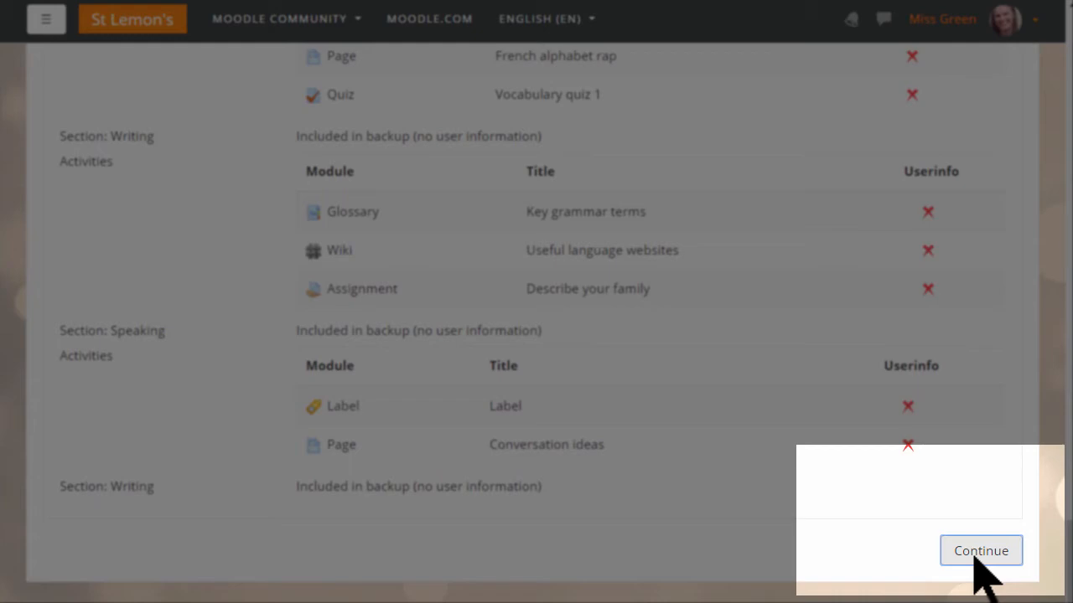
{"action": "left_click", "coordinate": [981, 549]}
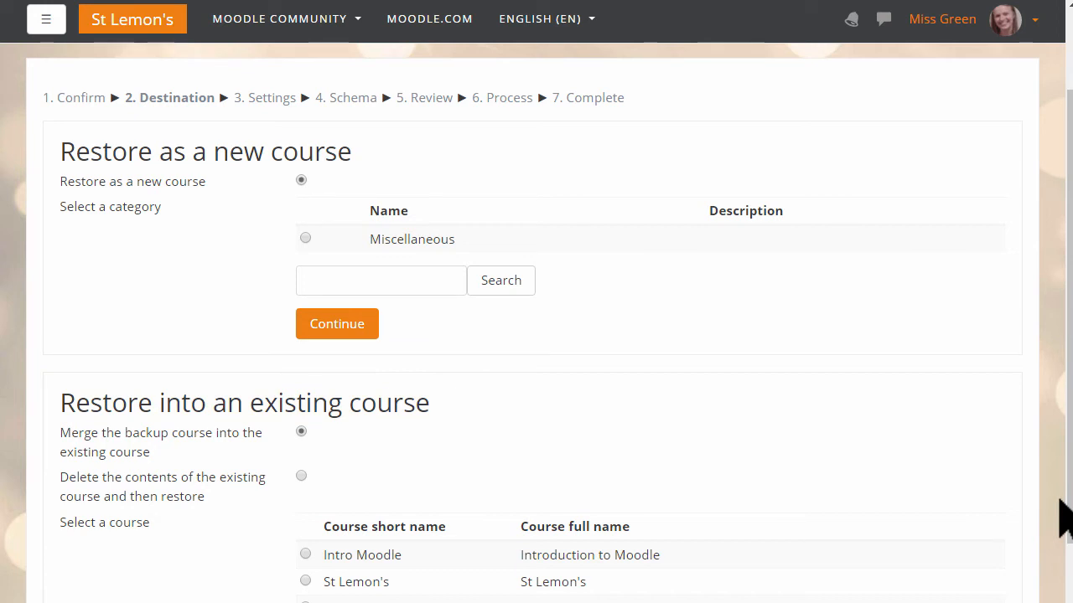
{"action": "mouse_move", "coordinate": [277, 192]}
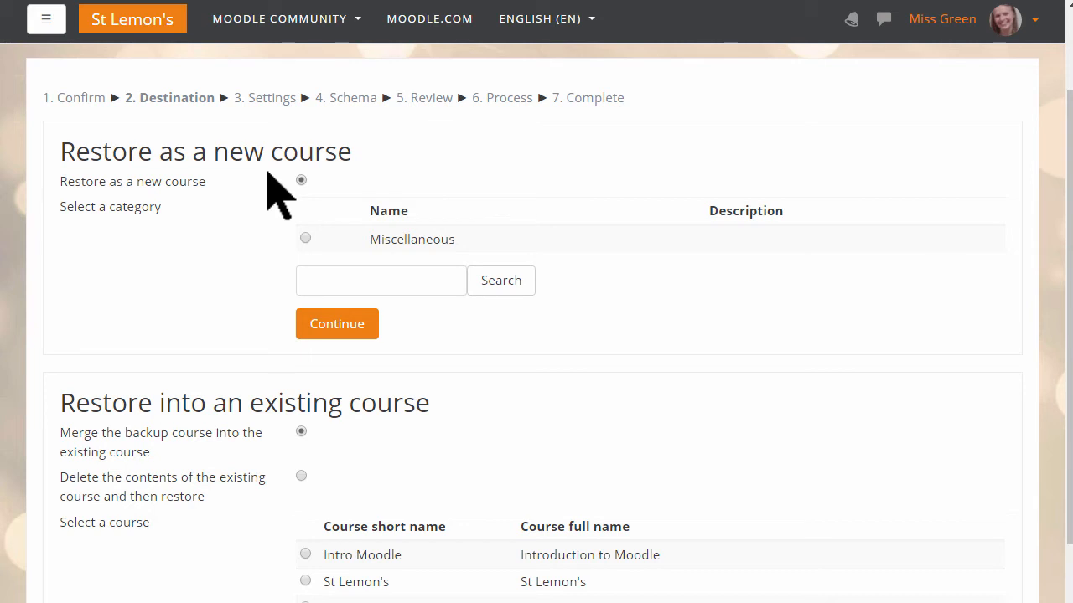
Target the restore as a new course in the Miscellaneous category and continue
{"action": "double_click", "coordinate": [204, 151]}
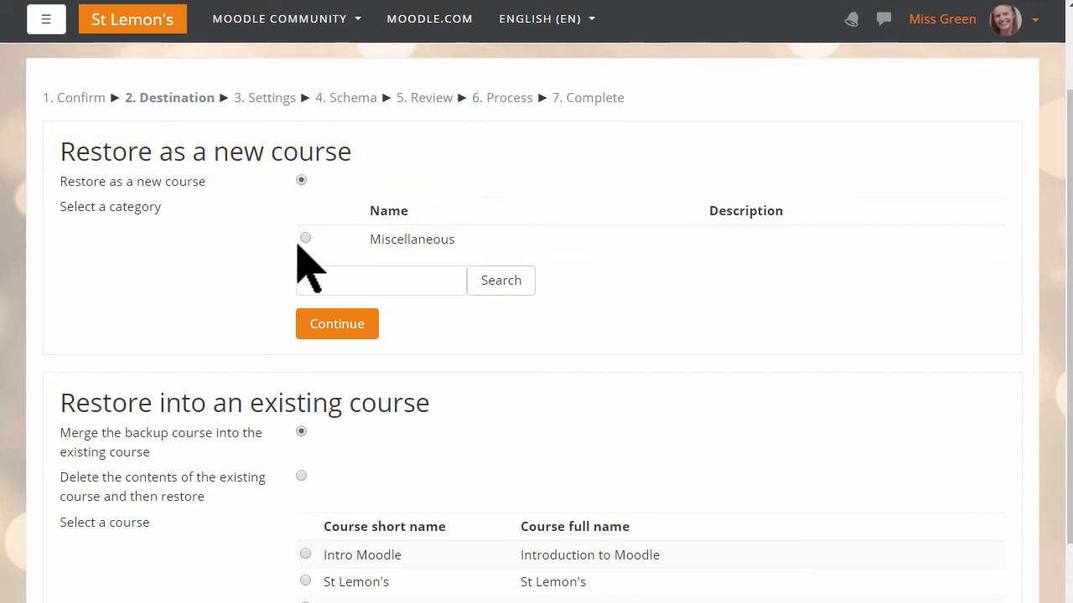
{"action": "mouse_move", "coordinate": [310, 251]}
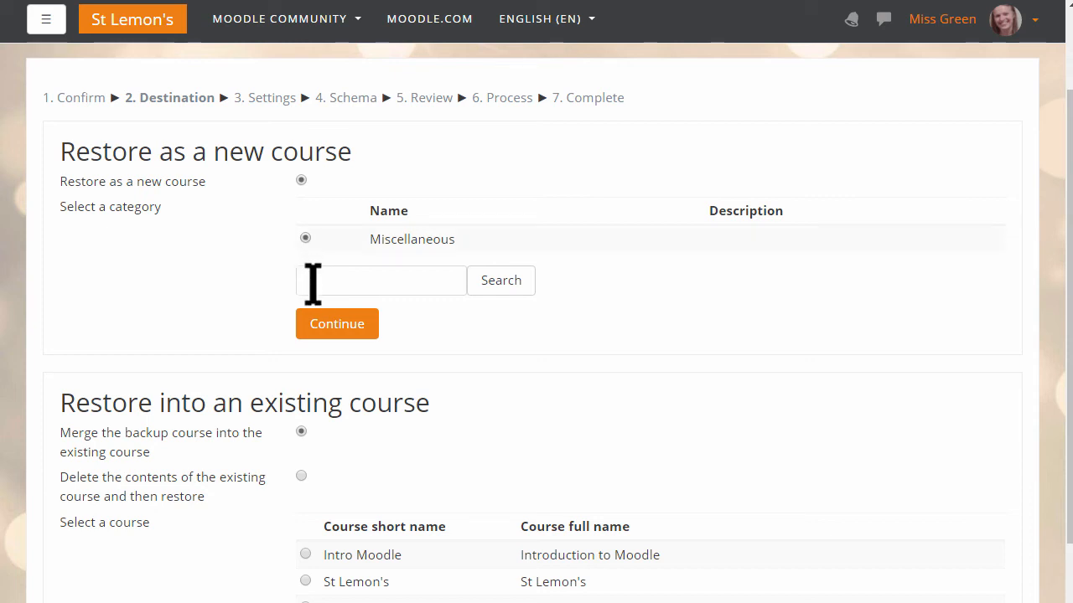
{"action": "mouse_move", "coordinate": [336, 326]}
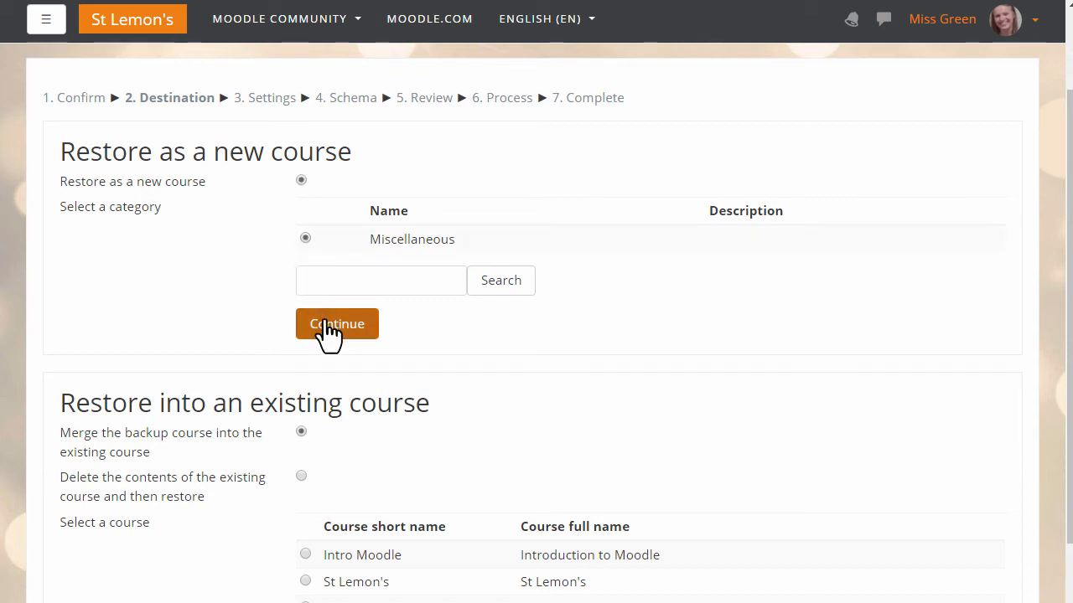
{"action": "left_click", "coordinate": [336, 323]}
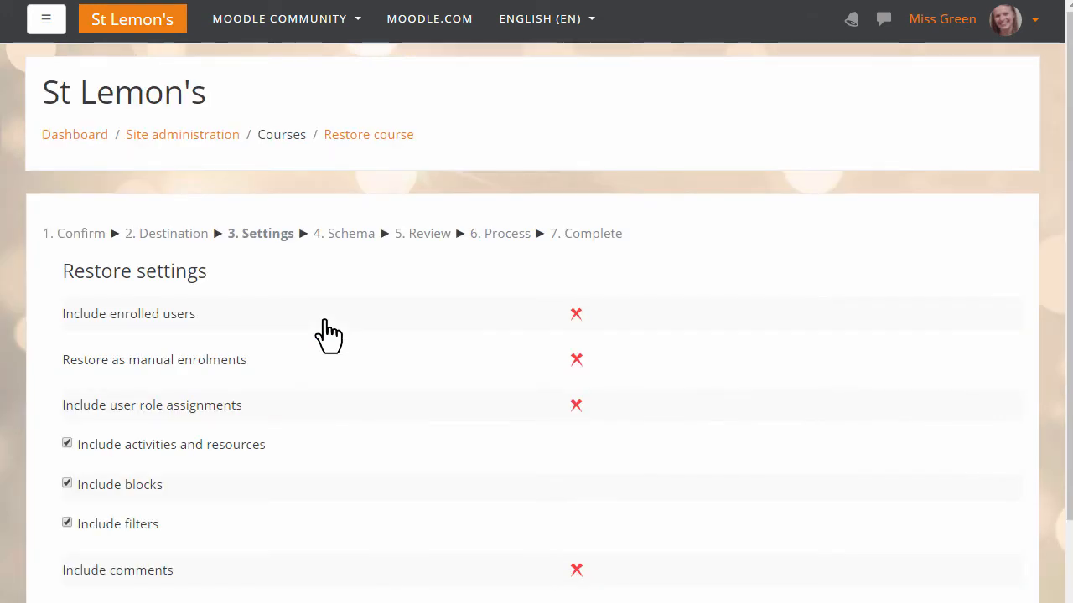
Accept the default restore settings and advance to the schema step
{"action": "scroll", "scroll_direction": "up", "scroll_amount": 3}
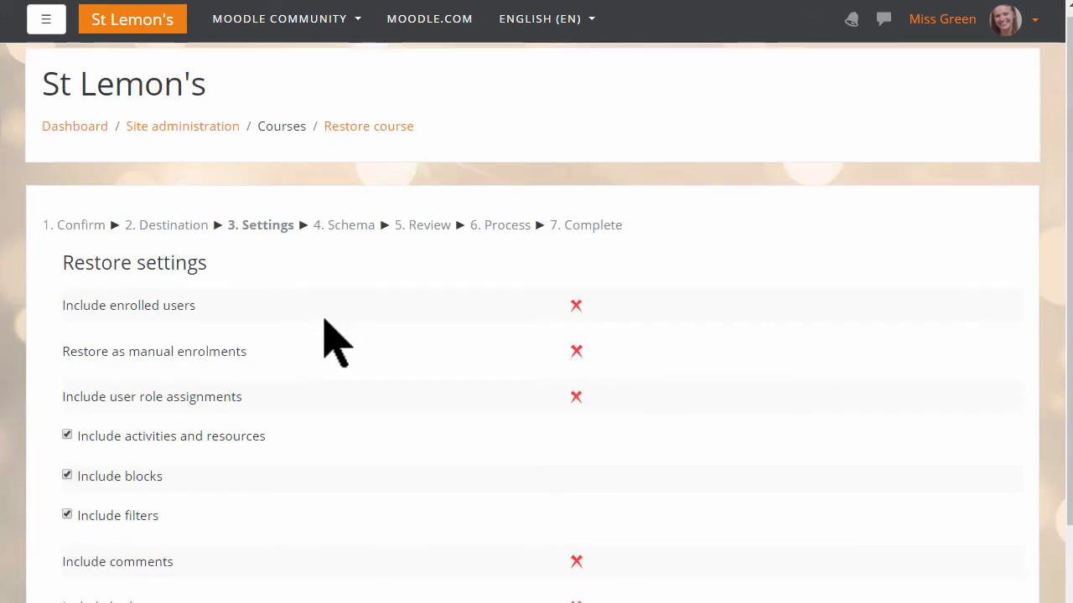
{"action": "scroll", "scroll_direction": "down", "scroll_amount": 3}
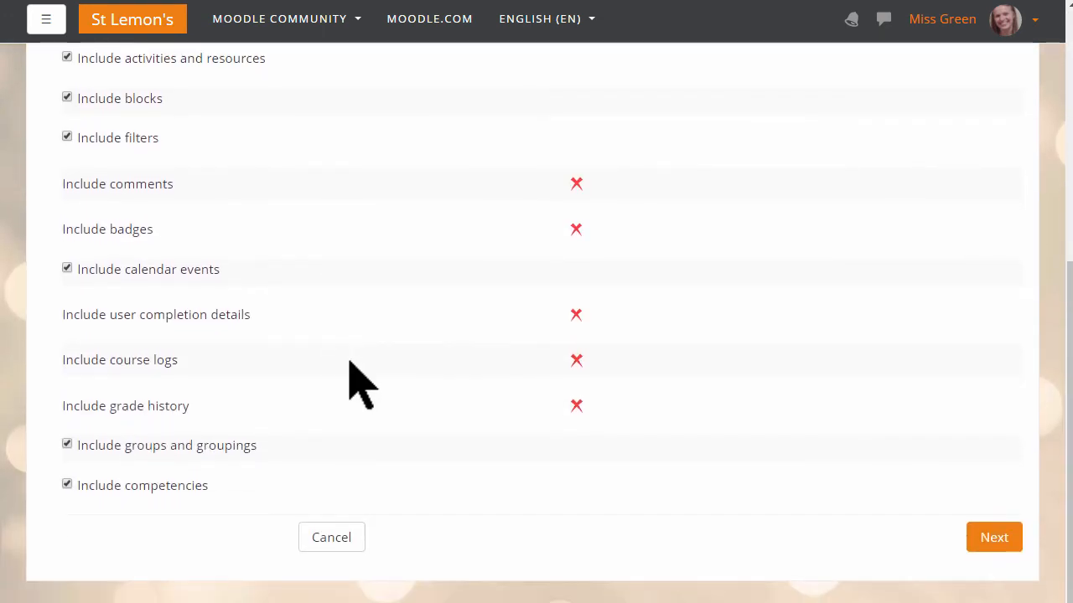
{"action": "left_click", "coordinate": [994, 537]}
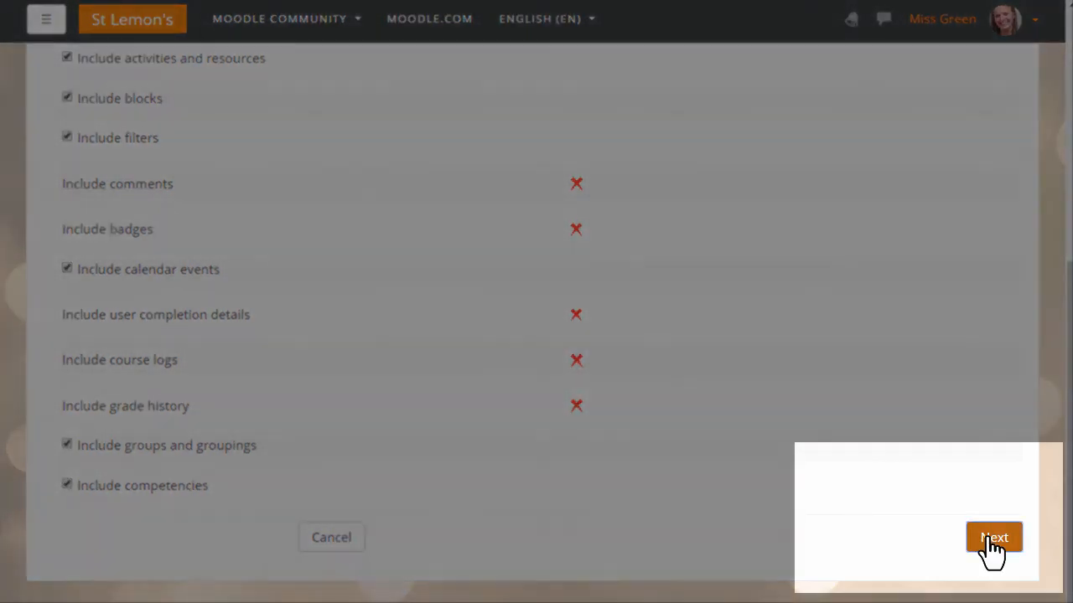
{"action": "left_click", "coordinate": [994, 538]}
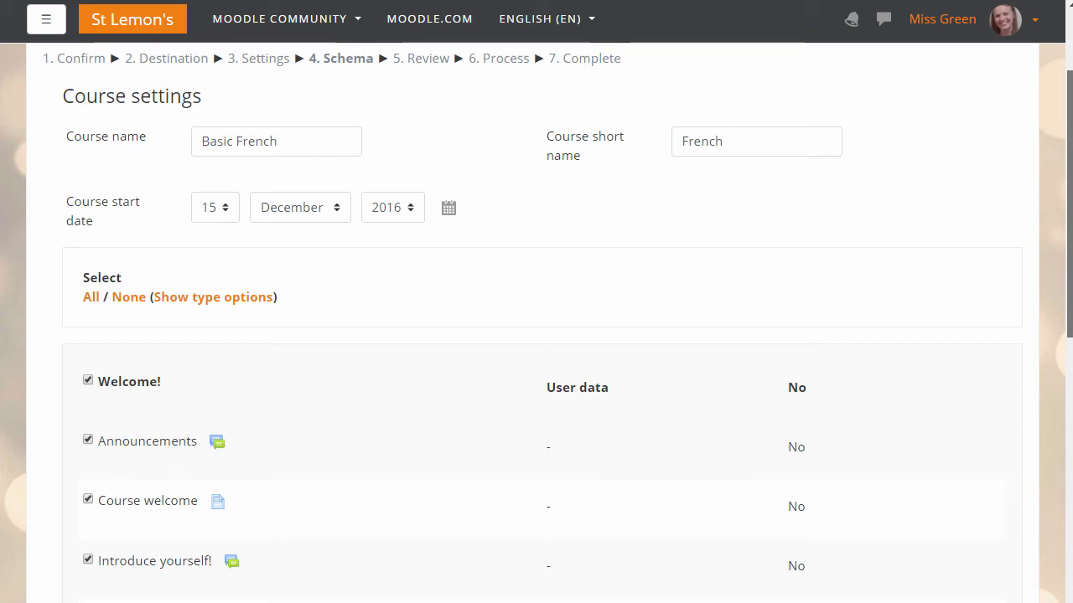
Review the Basic French course (short name French) schema and perform the restore
{"action": "scroll", "scroll_direction": "down", "scroll_amount": 3}
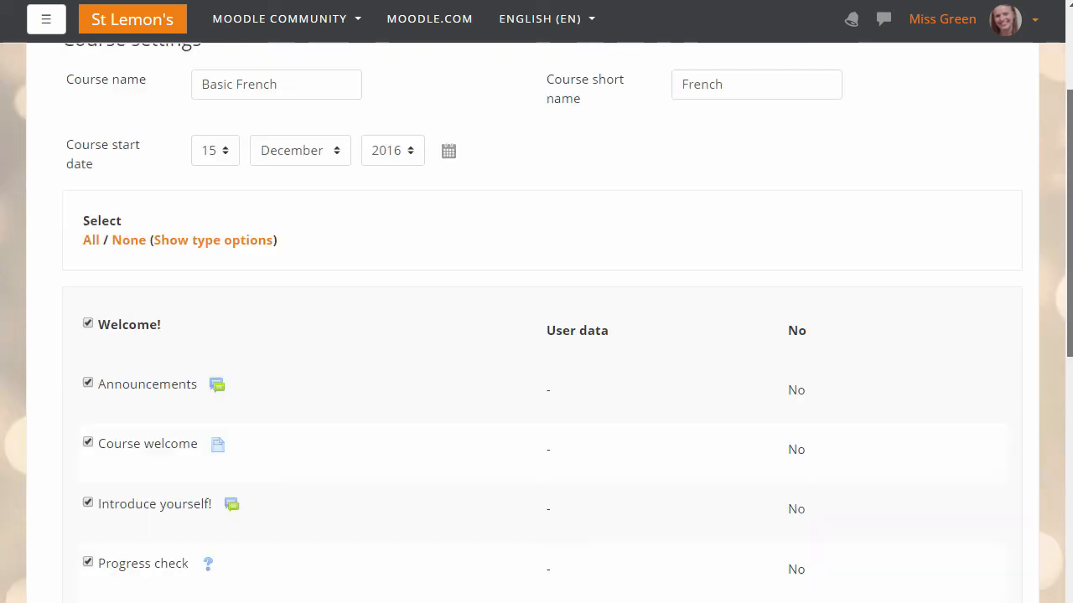
{"action": "scroll", "scroll_direction": "down", "scroll_amount": 3}
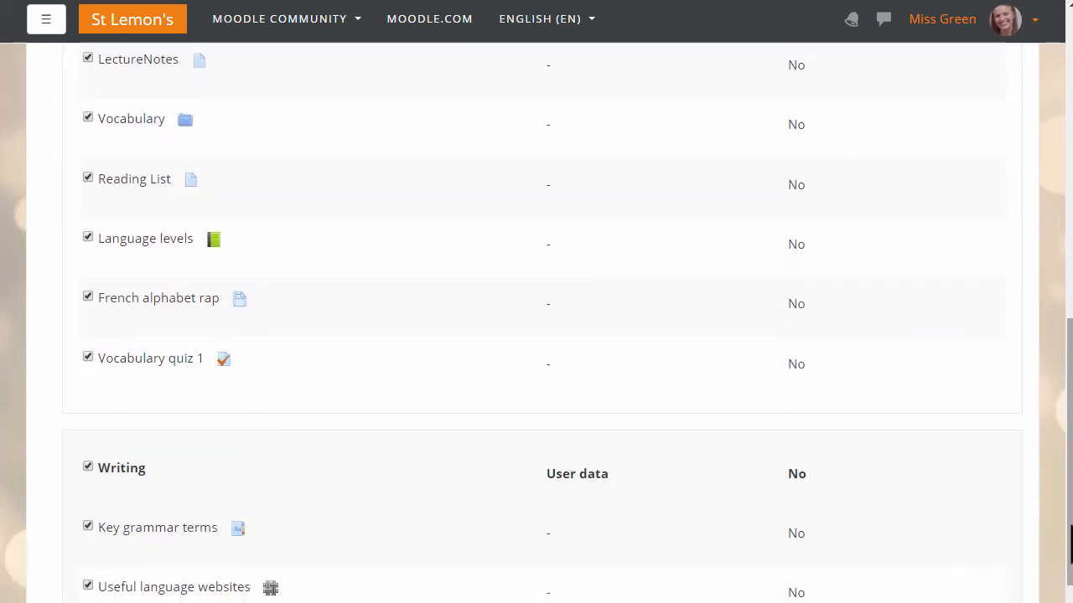
{"action": "scroll", "scroll_direction": "down", "scroll_amount": 3}
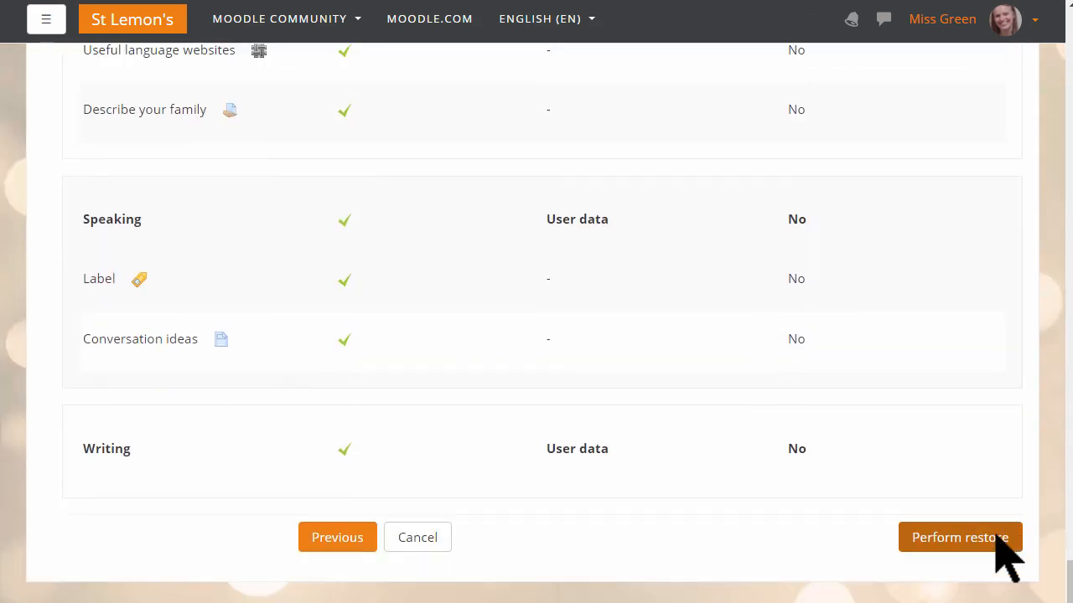
{"action": "left_click", "coordinate": [959, 536]}
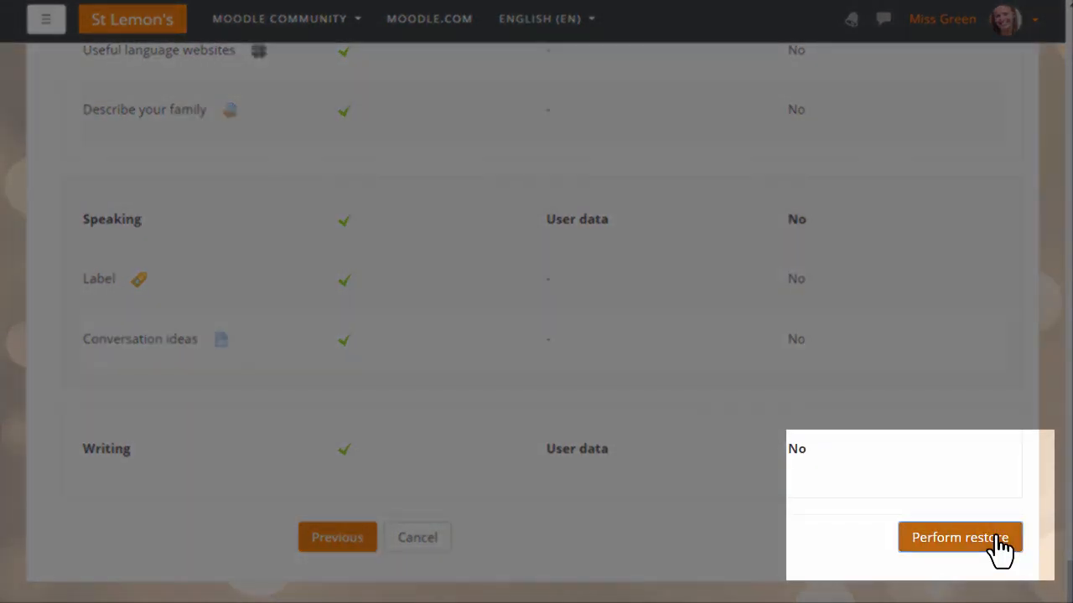
{"action": "left_click", "coordinate": [959, 536]}
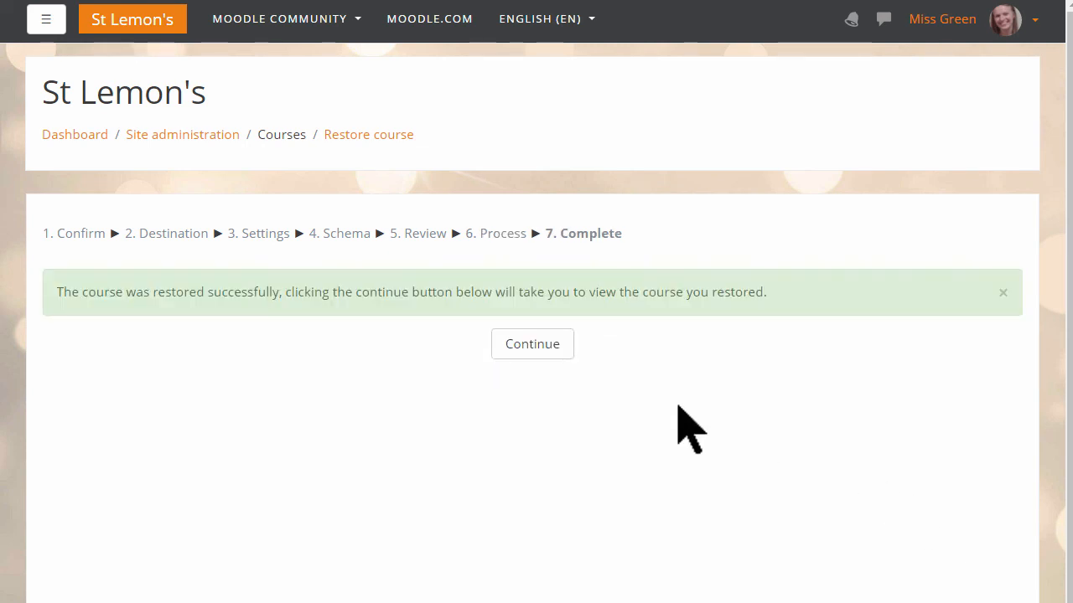
{"action": "mouse_move", "coordinate": [533, 345]}
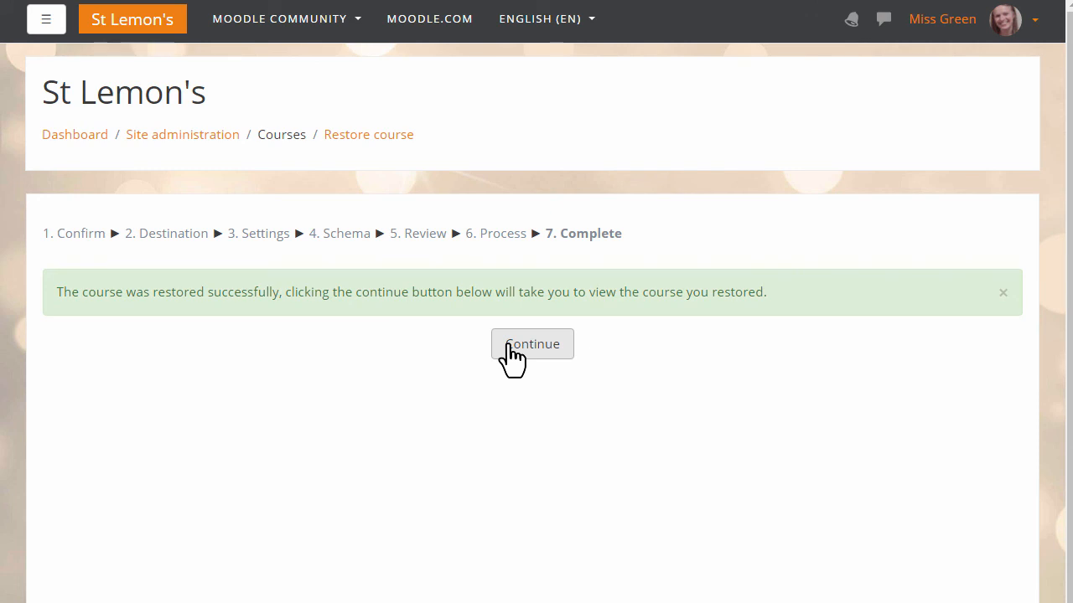
Continue from the completion message into the restored Basic French course
{"action": "left_click", "coordinate": [531, 344]}
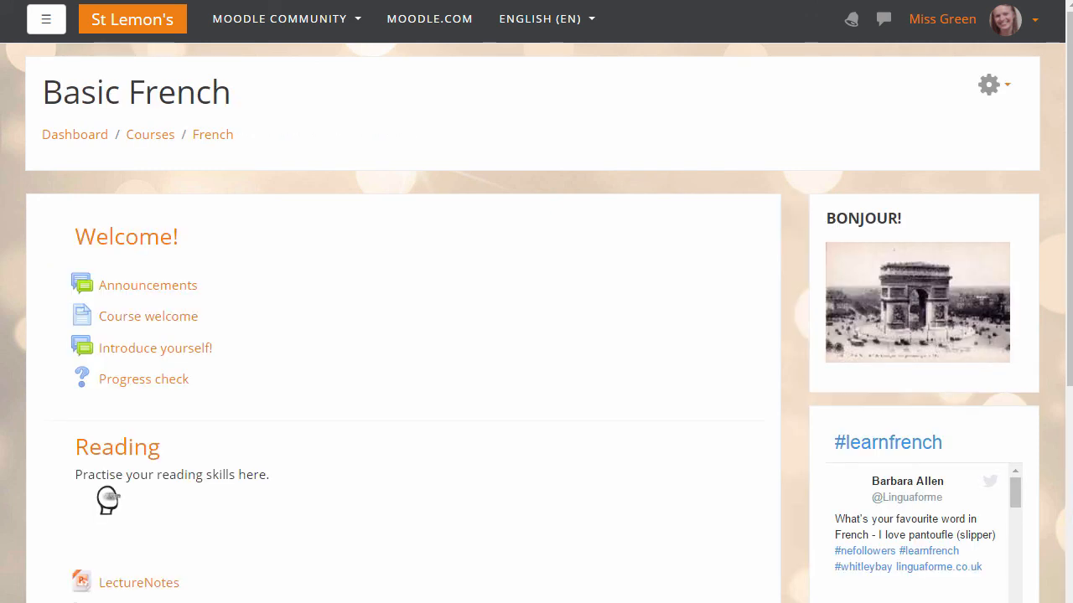